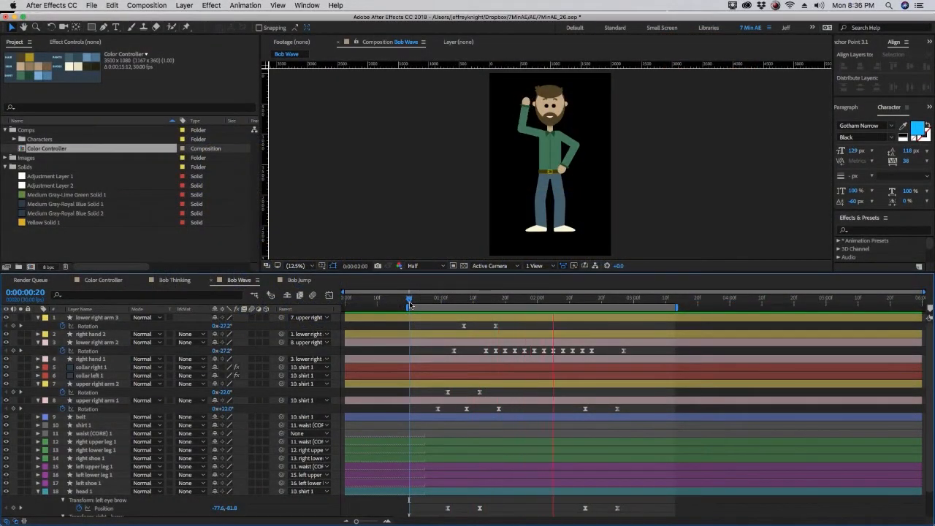
- Switch to the Bob Thinking comp so Bob appears in his neutral resting pose
{"action": "left_click", "coordinate": [299, 301]}
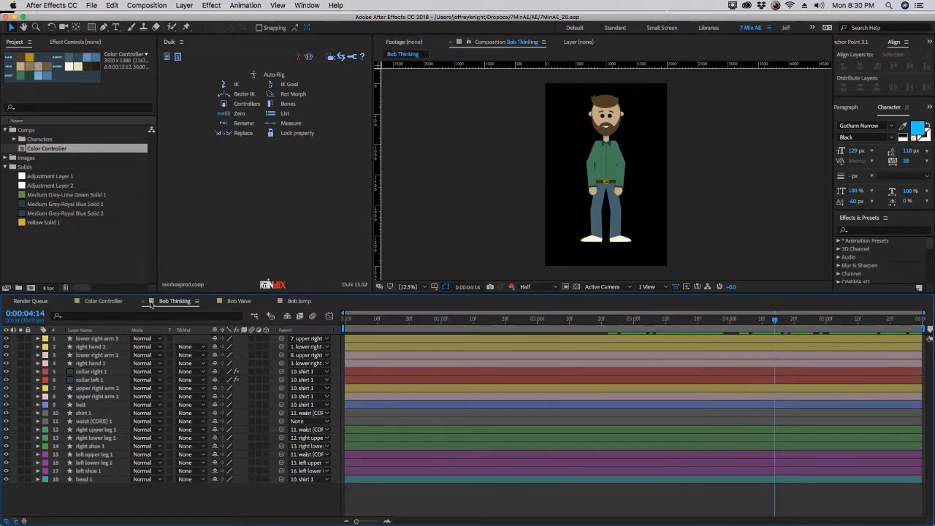
{"action": "left_click", "coordinate": [357, 319]}
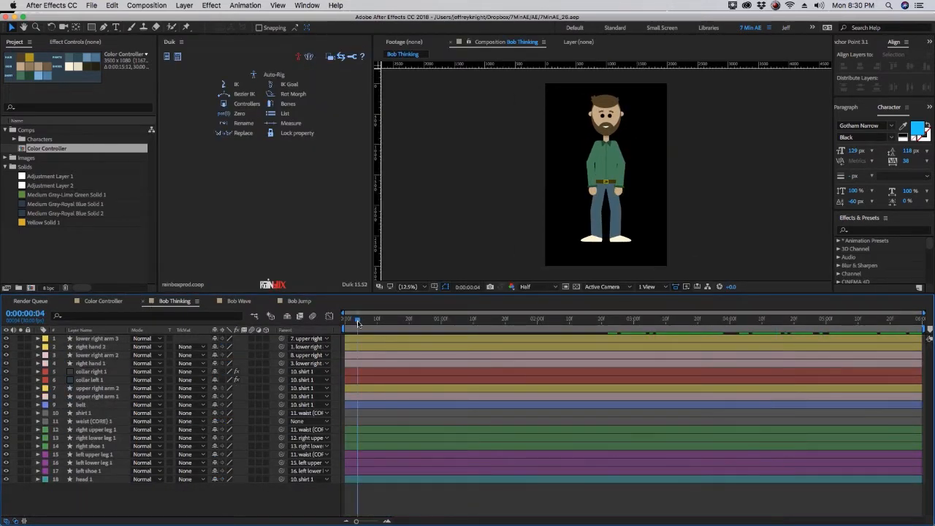
{"action": "left_click", "coordinate": [764, 319]}
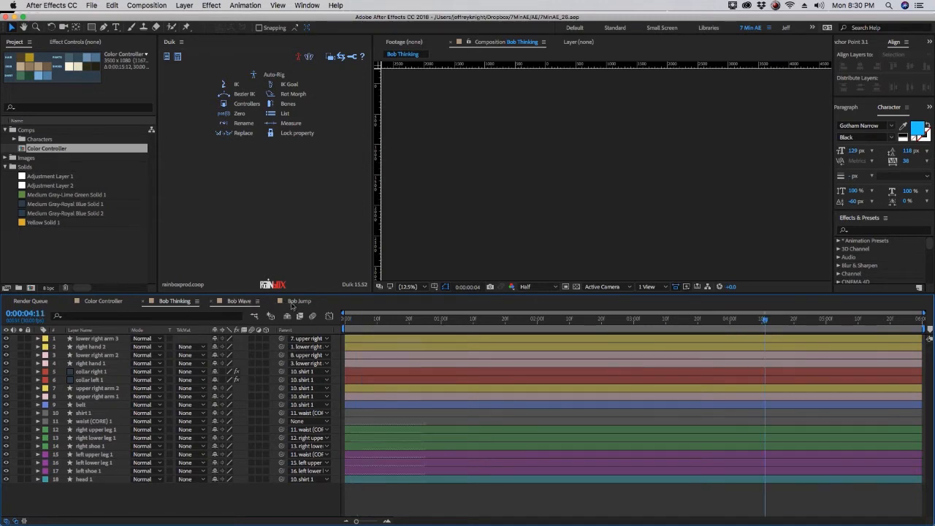
{"action": "left_click", "coordinate": [298, 301]}
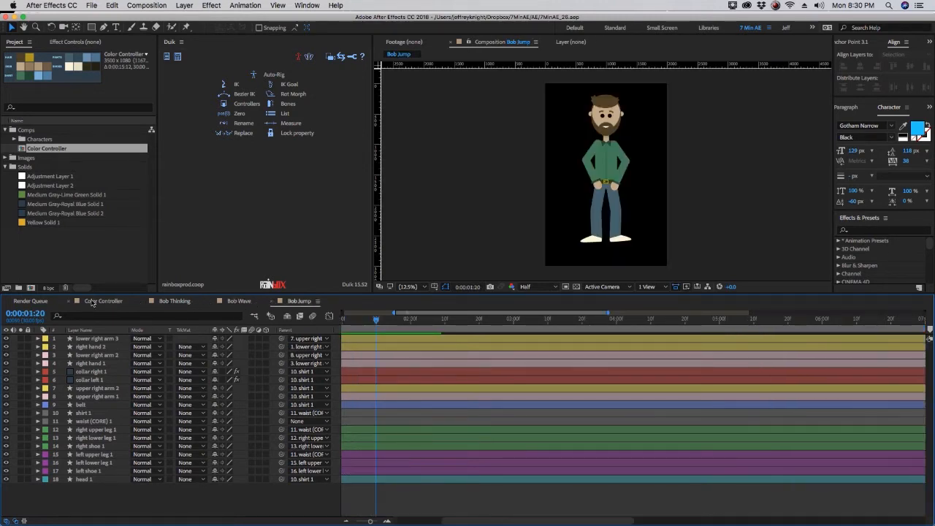
{"action": "left_click", "coordinate": [102, 301]}
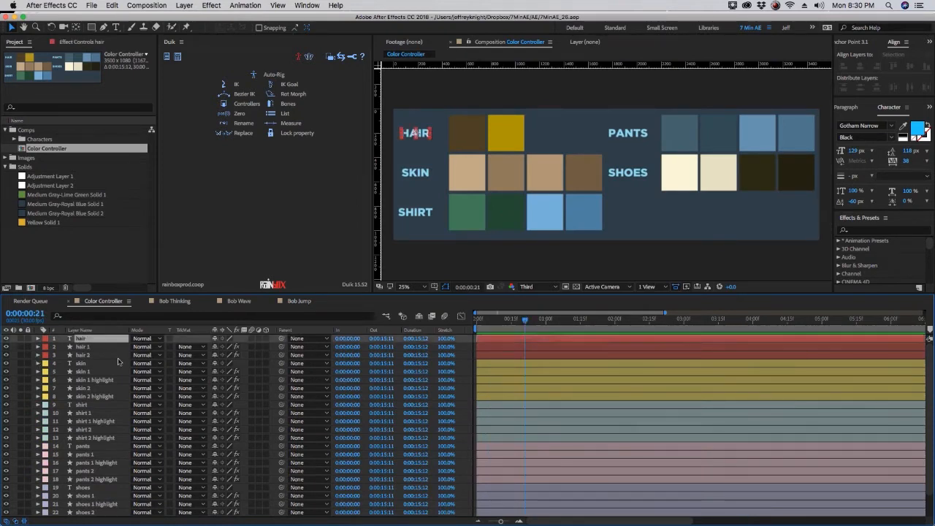
{"action": "left_click", "coordinate": [906, 55]}
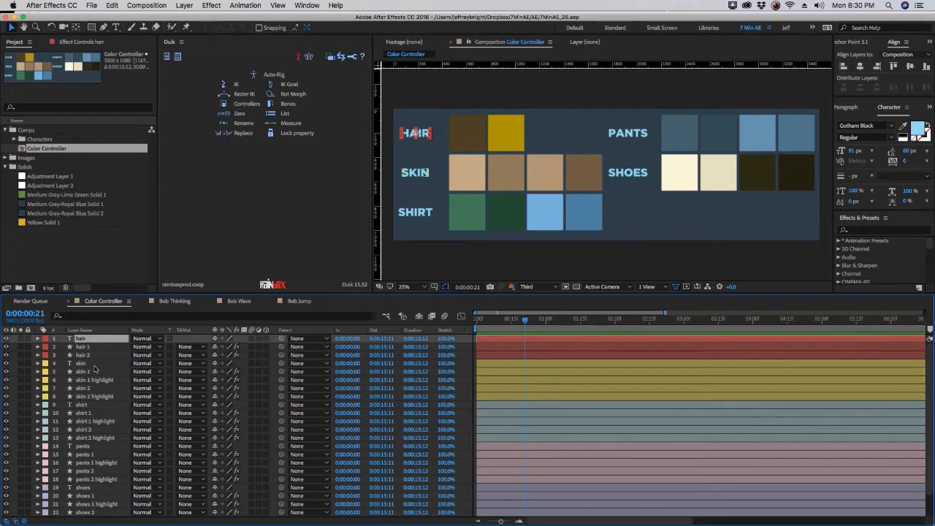
{"action": "left_click", "coordinate": [175, 301]}
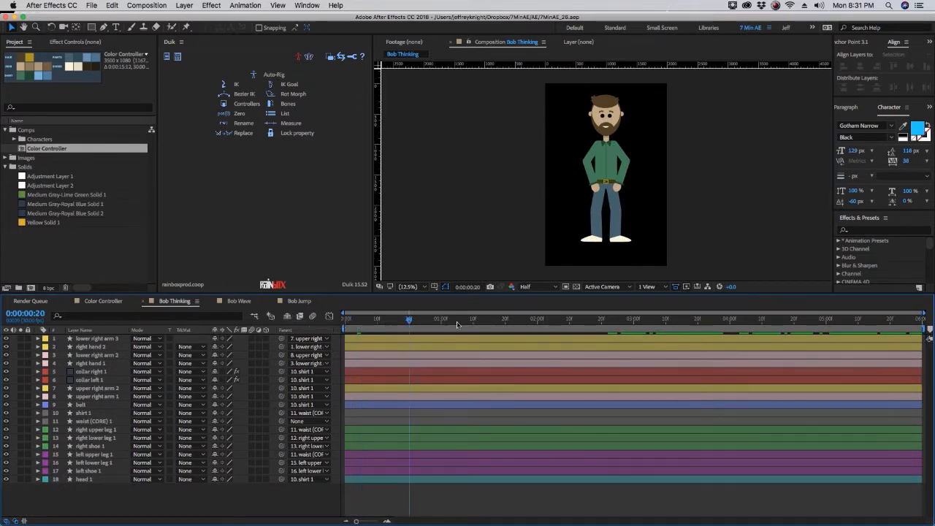
- Scrub to the head-scratching pose and select the right hand, lower and upper right arm layers to show their controllers
{"action": "left_click", "coordinate": [535, 318]}
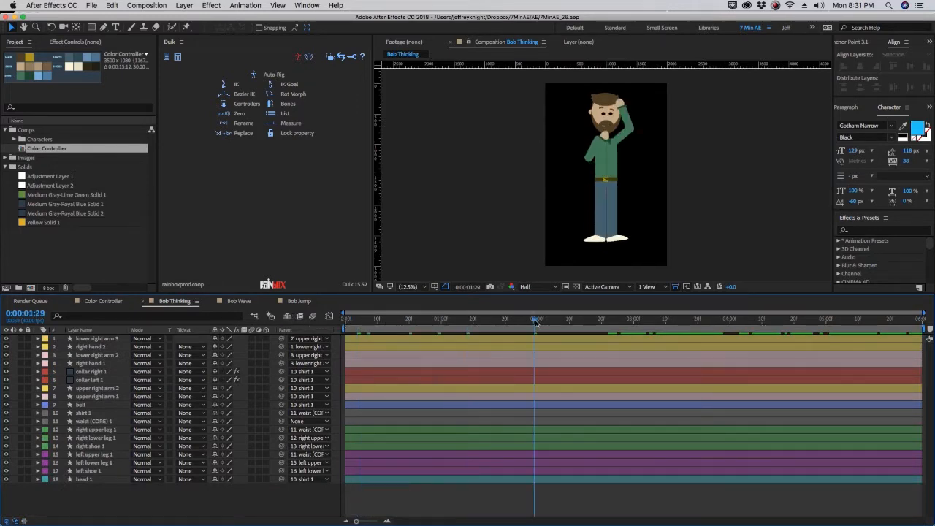
{"action": "mouse_move", "coordinate": [394, 325]}
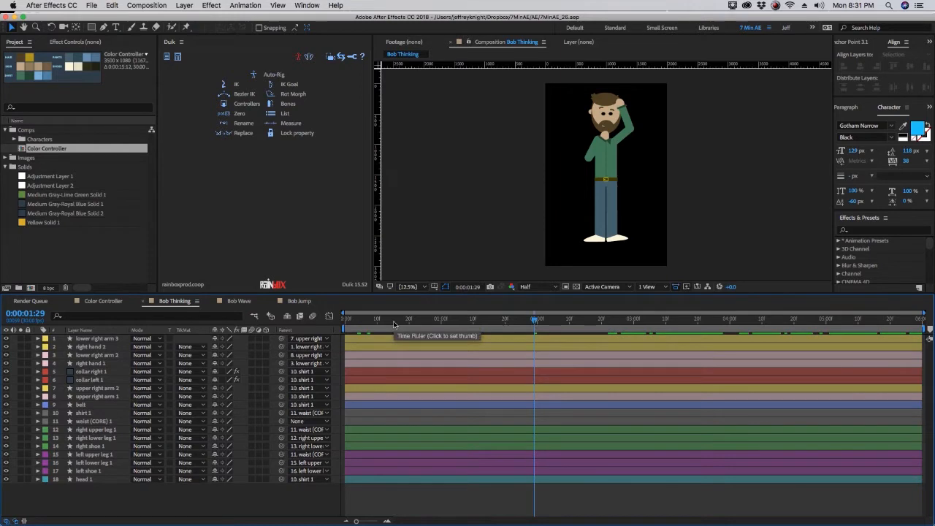
{"action": "left_click", "coordinate": [391, 319]}
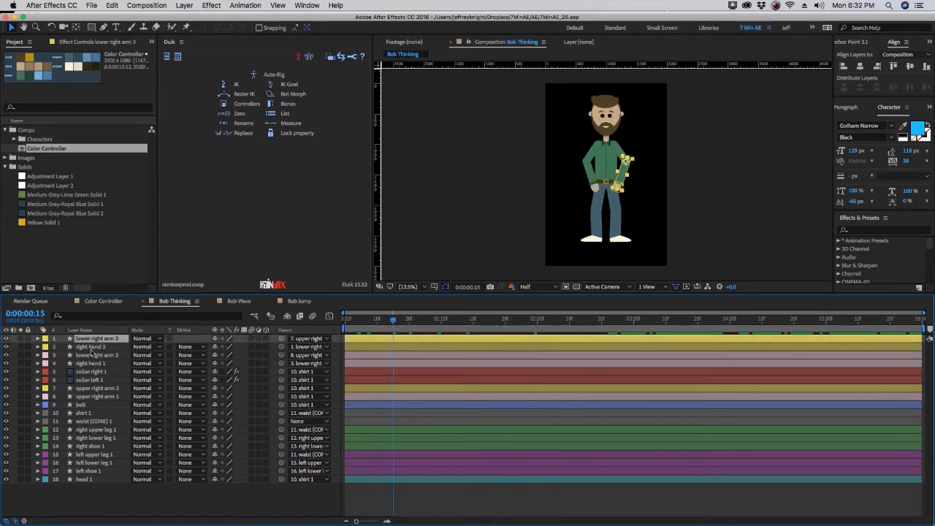
{"action": "left_click", "coordinate": [93, 346]}
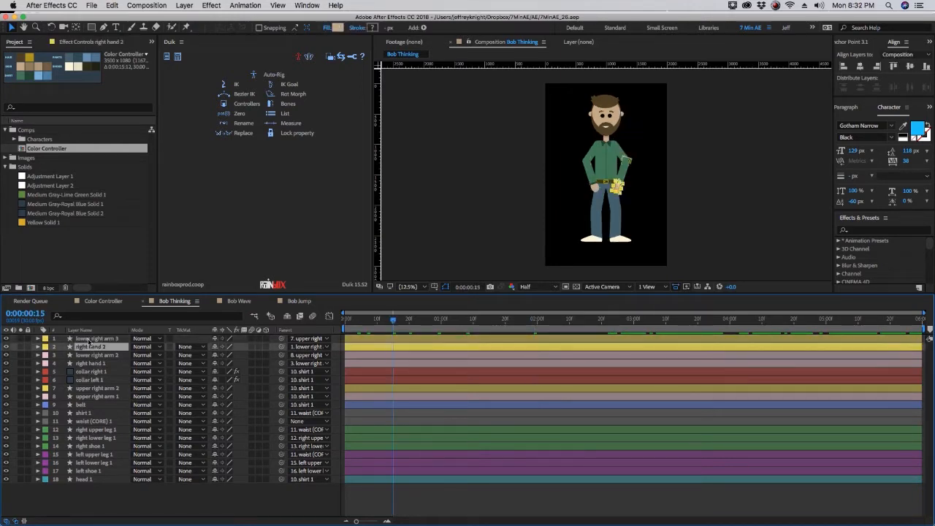
{"action": "left_click", "coordinate": [98, 339]}
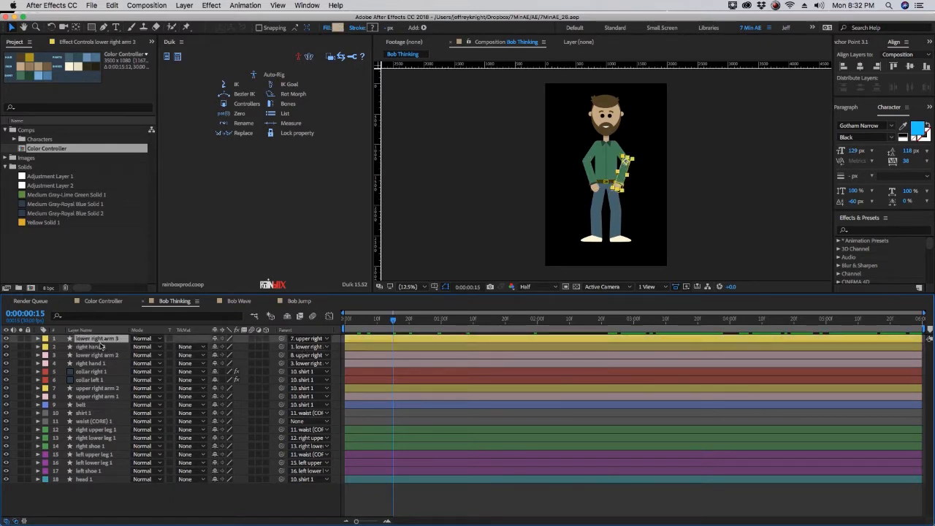
{"action": "left_click", "coordinate": [97, 389]}
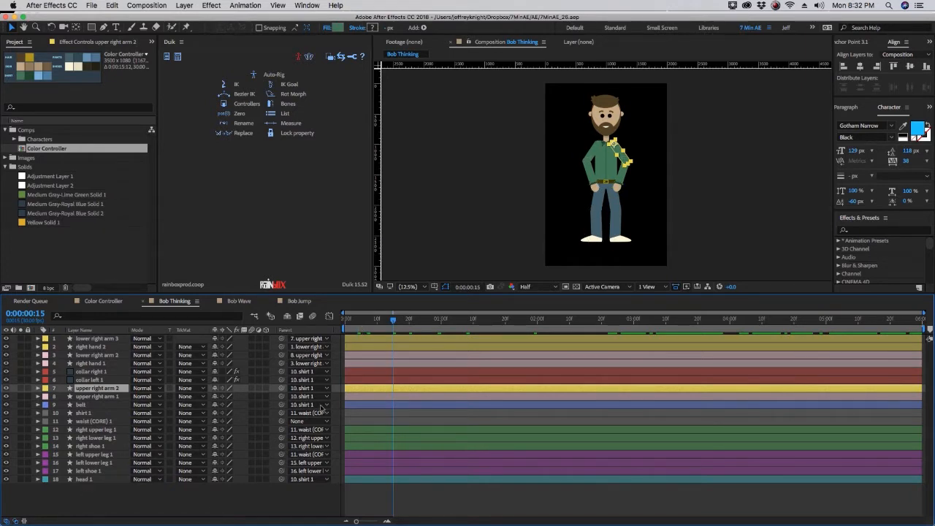
{"action": "left_click", "coordinate": [238, 301]}
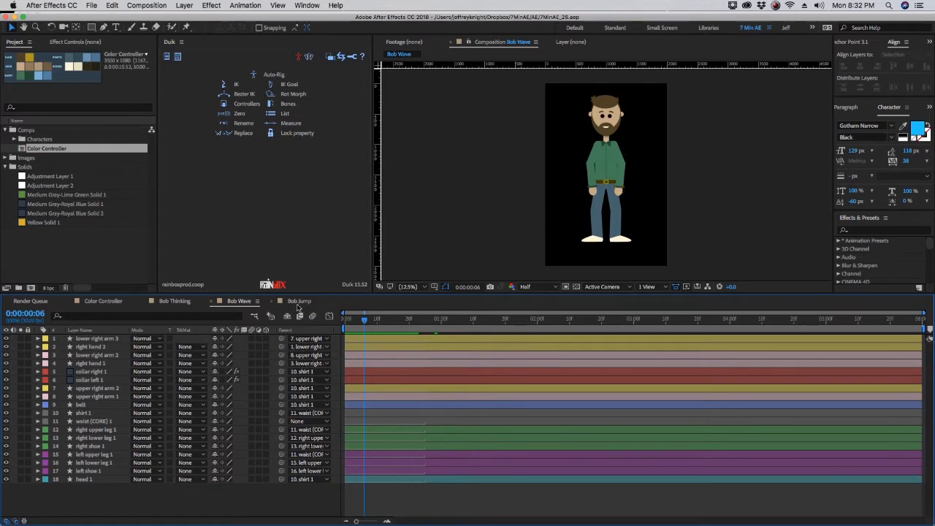
- Switch over to the Bob Jump comp, revisiting Bob Wave on the way
{"action": "left_click", "coordinate": [299, 301]}
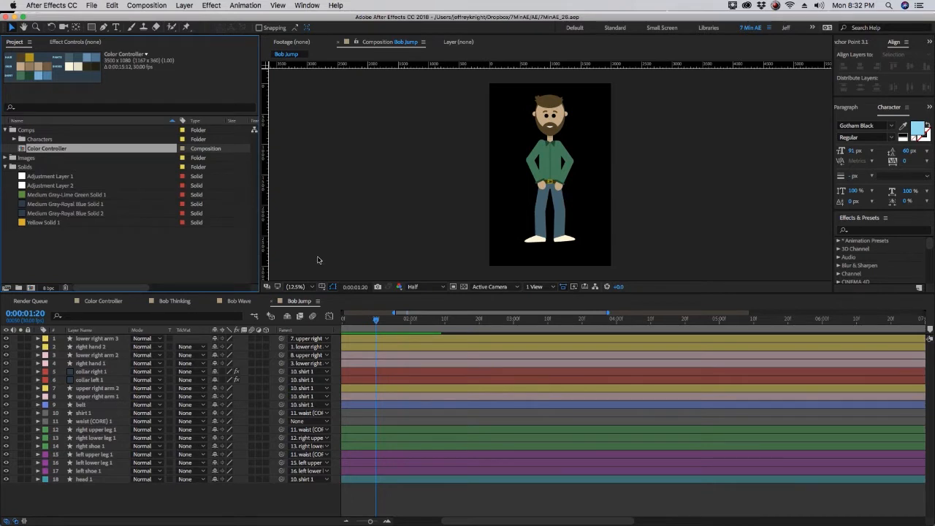
{"action": "mouse_move", "coordinate": [140, 313]}
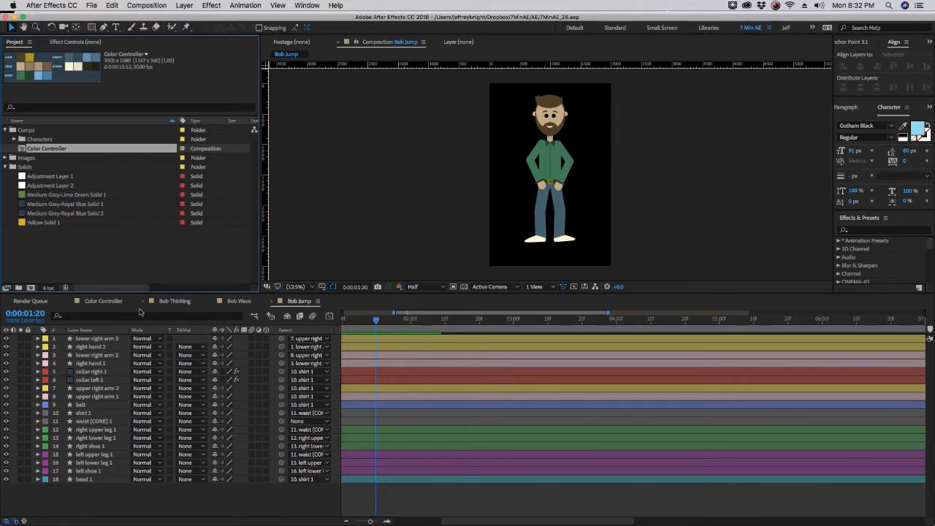
- Return to Bob Thinking and scrub through frames to review its revealed keyframes
{"action": "left_click", "coordinate": [174, 301]}
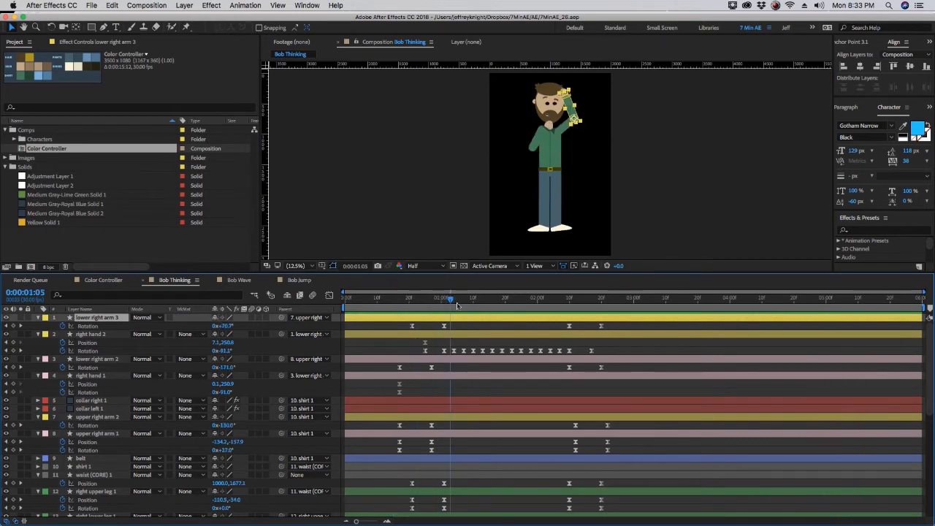
{"action": "left_click", "coordinate": [570, 298]}
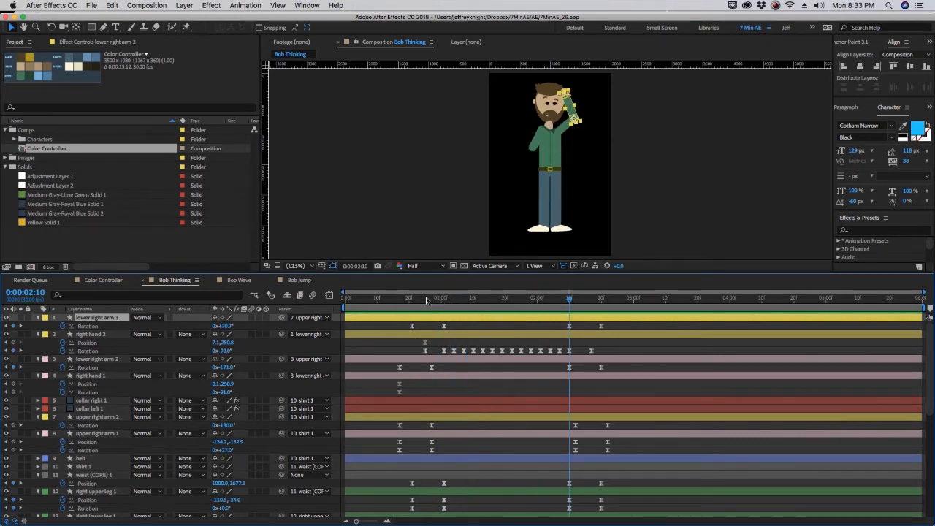
{"action": "left_click", "coordinate": [422, 298]}
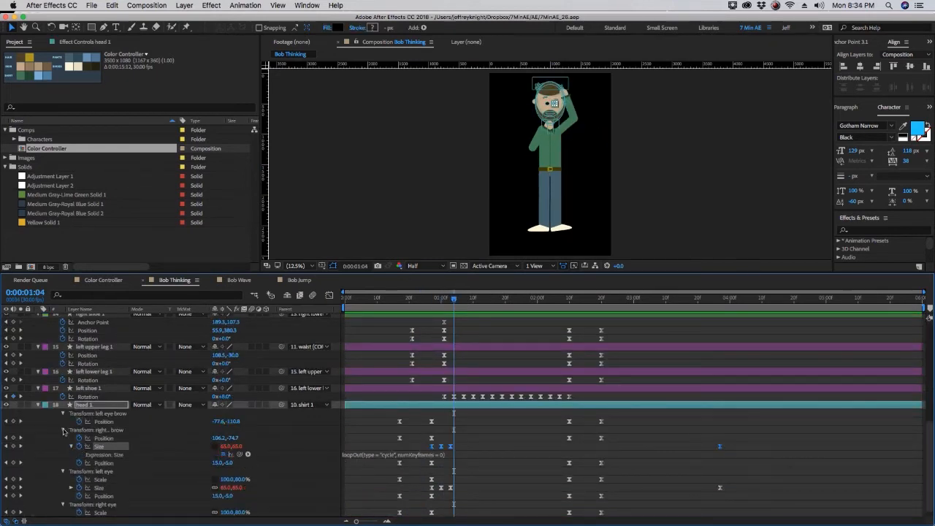
- Select the head layer to show its eye expressions, scrubbing to the arm-outstretched gesture
{"action": "left_click", "coordinate": [71, 438]}
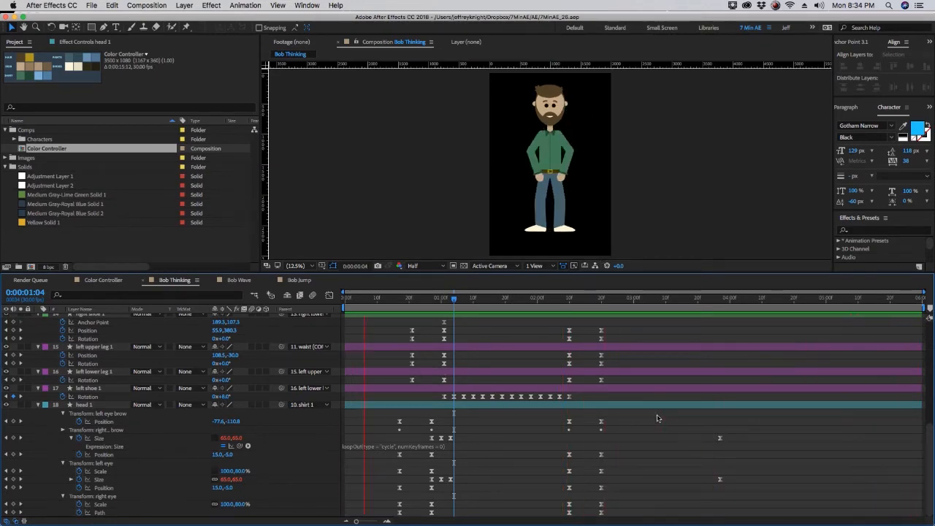
{"action": "left_click", "coordinate": [640, 298]}
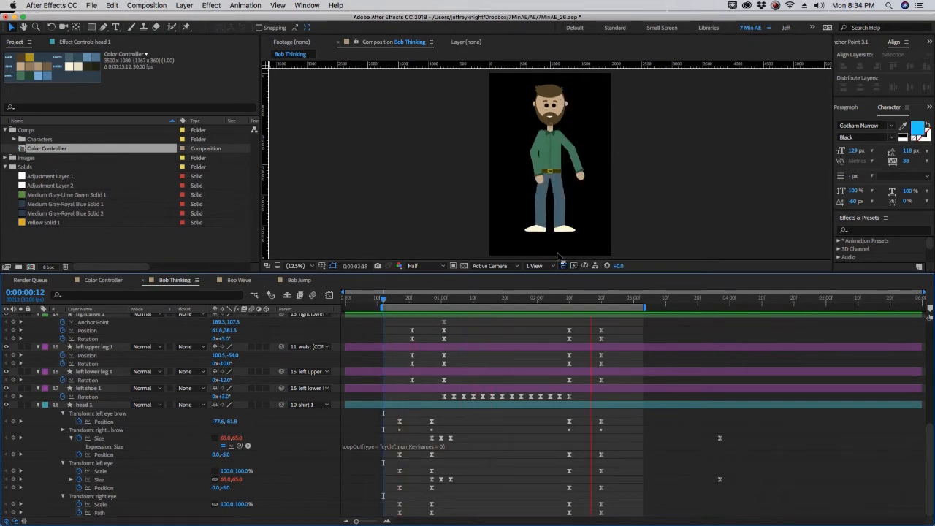
{"action": "left_click", "coordinate": [418, 299]}
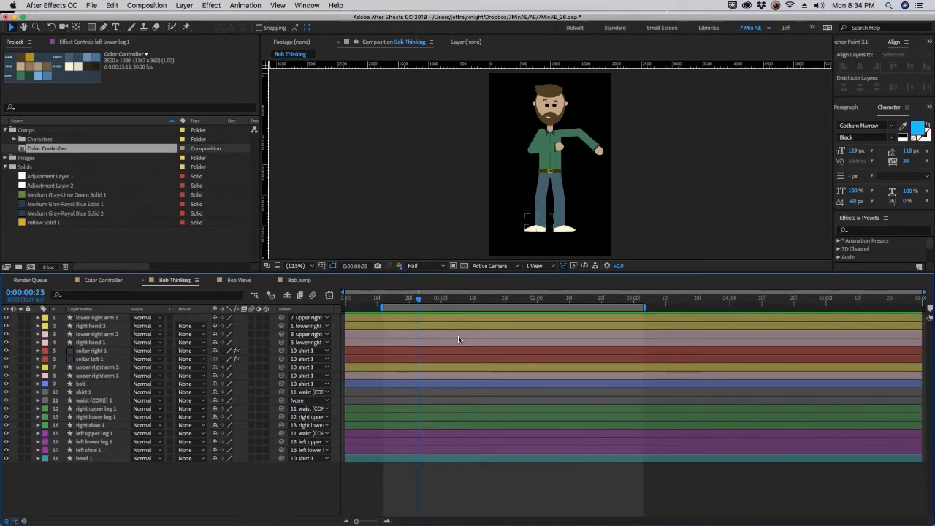
- Select the waist control layer, reveal its position keyframes and play the wave animation
{"action": "left_click", "coordinate": [94, 401]}
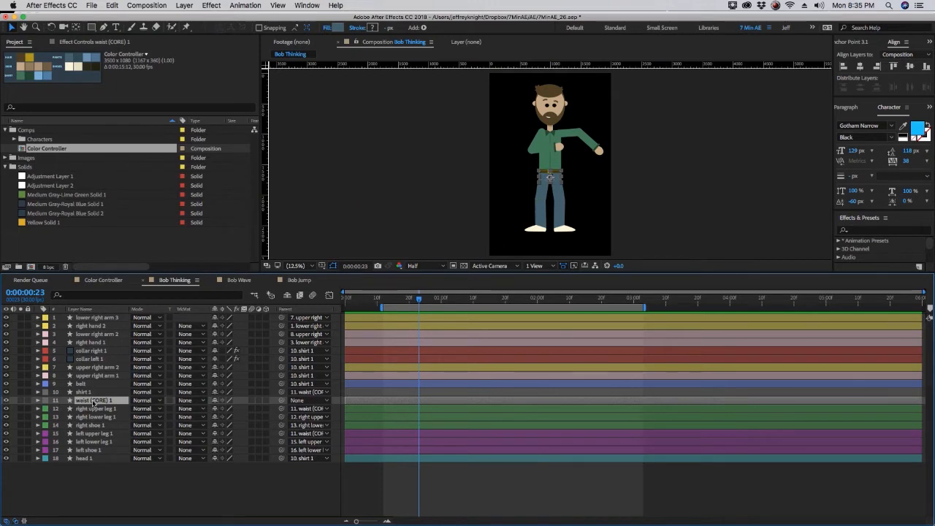
{"action": "left_click", "coordinate": [37, 400]}
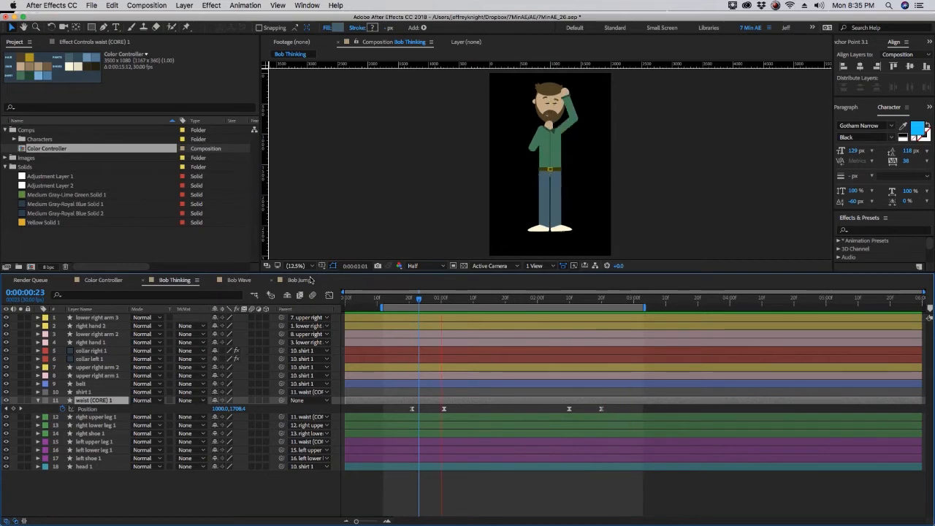
{"action": "left_click", "coordinate": [238, 280]}
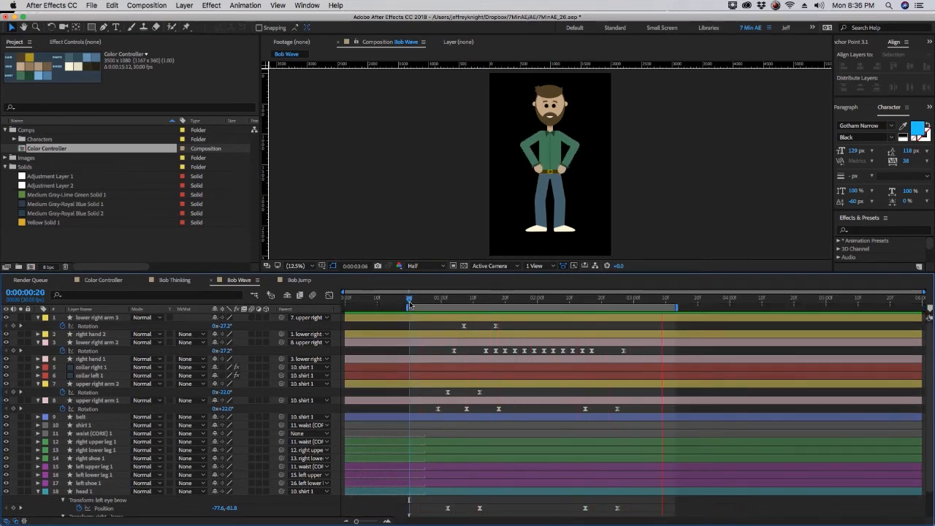
{"action": "left_click", "coordinate": [409, 298]}
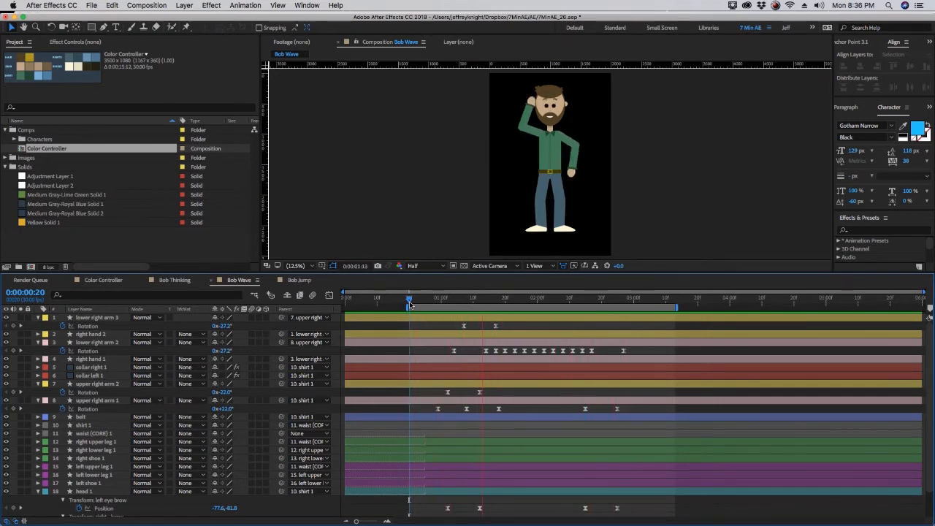
- Switch to the Bob Jump composition with its keyframes revealed
{"action": "left_click", "coordinate": [299, 280]}
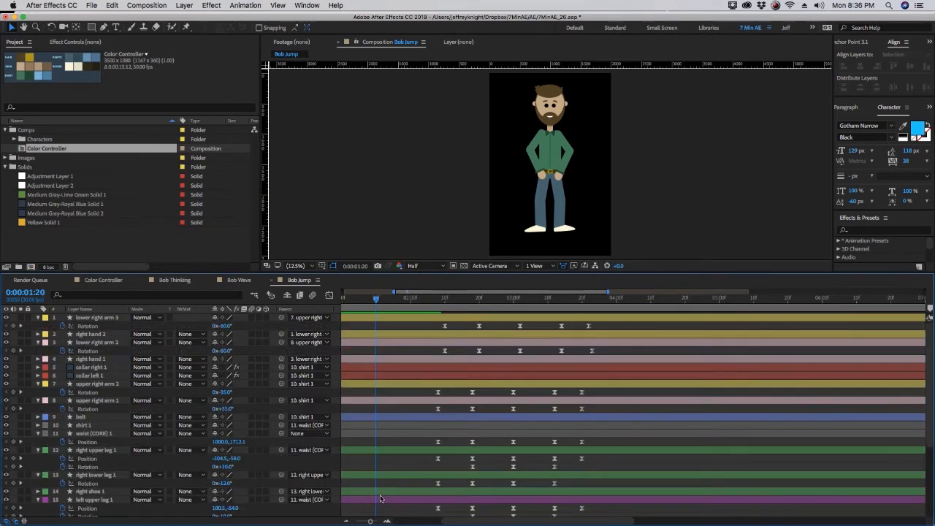
- Scrub later into the jump and play it back, showing the leg and foot position and rotation keyframes
{"action": "left_click", "coordinate": [406, 298]}
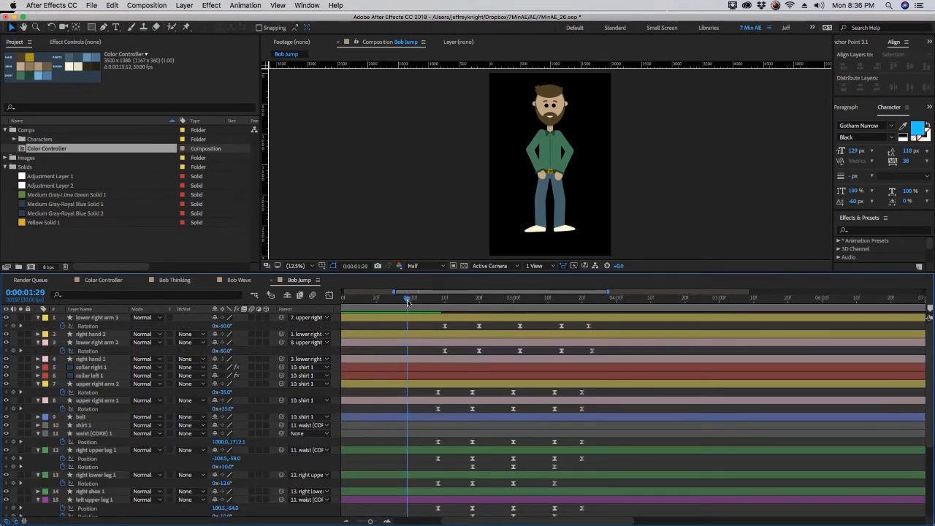
{"action": "left_click", "coordinate": [626, 298]}
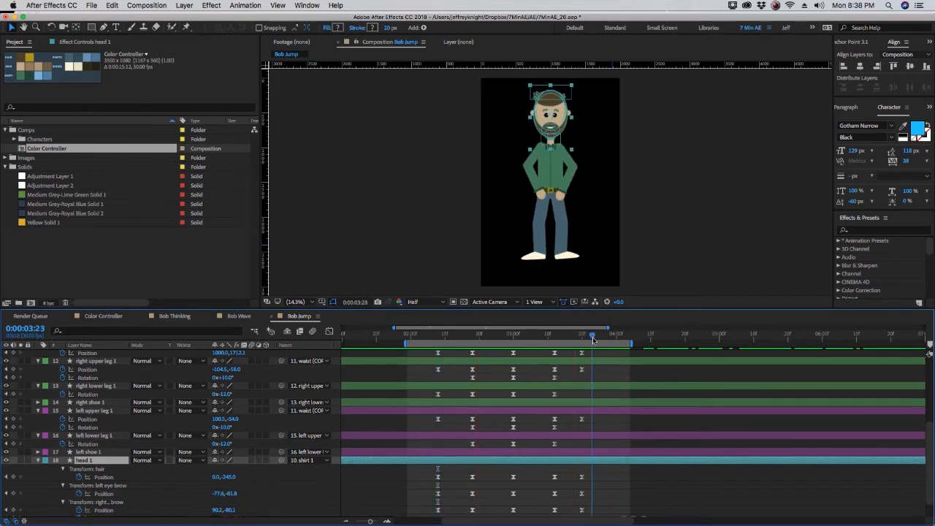
- Select the right upper leg's jump position keyframes and bring up their interpolation and velocity options
{"action": "left_click", "coordinate": [433, 335]}
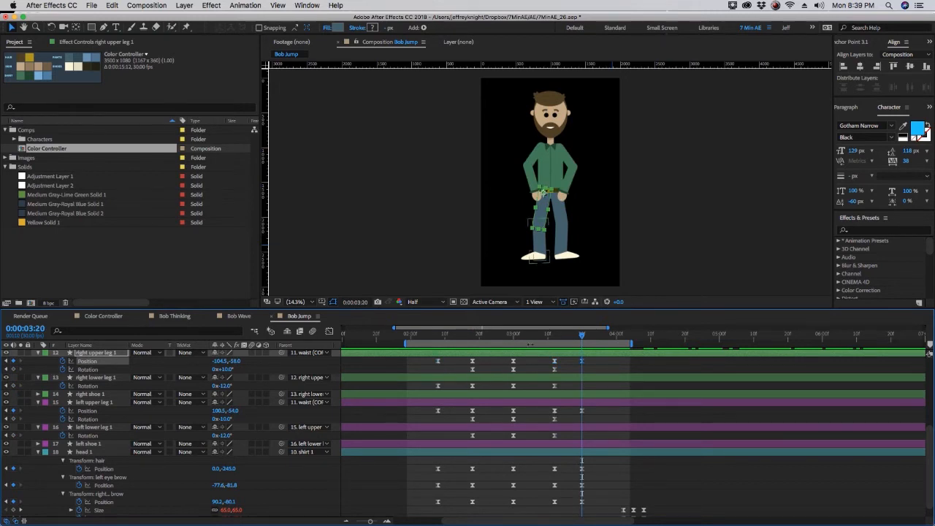
{"action": "left_click", "coordinate": [441, 334]}
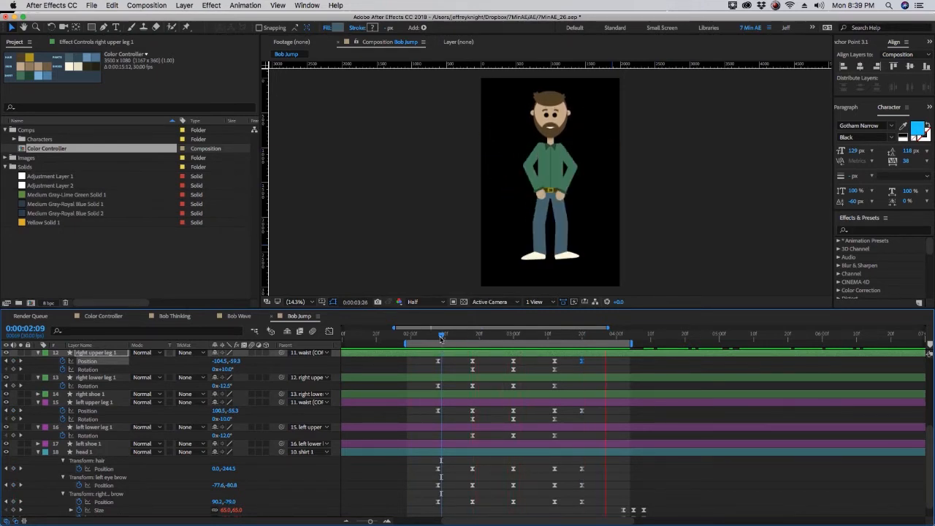
{"action": "left_click", "coordinate": [442, 333]}
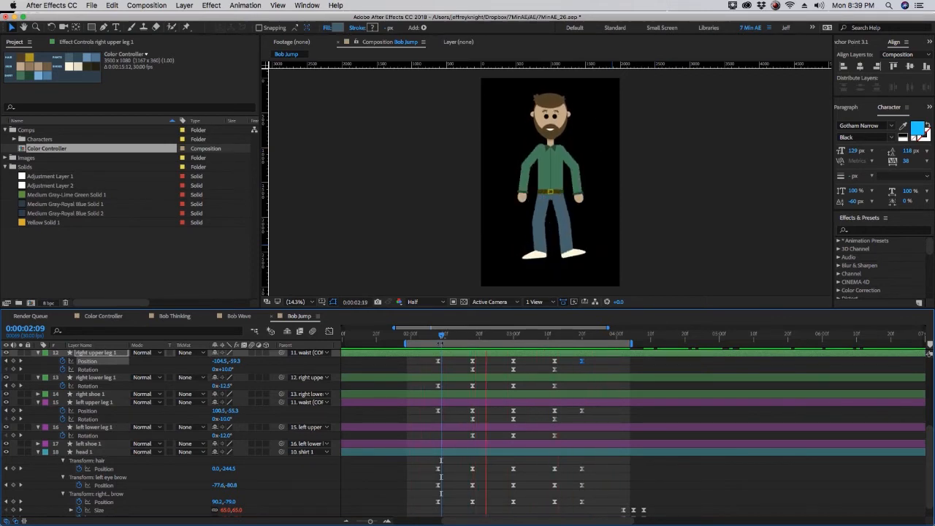
{"action": "left_click", "coordinate": [554, 333]}
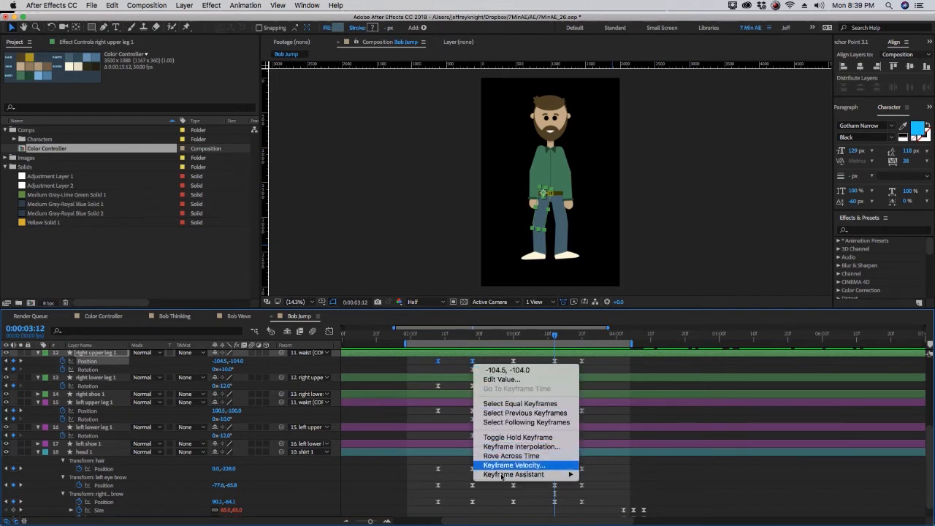
{"action": "mouse_move", "coordinate": [513, 473]}
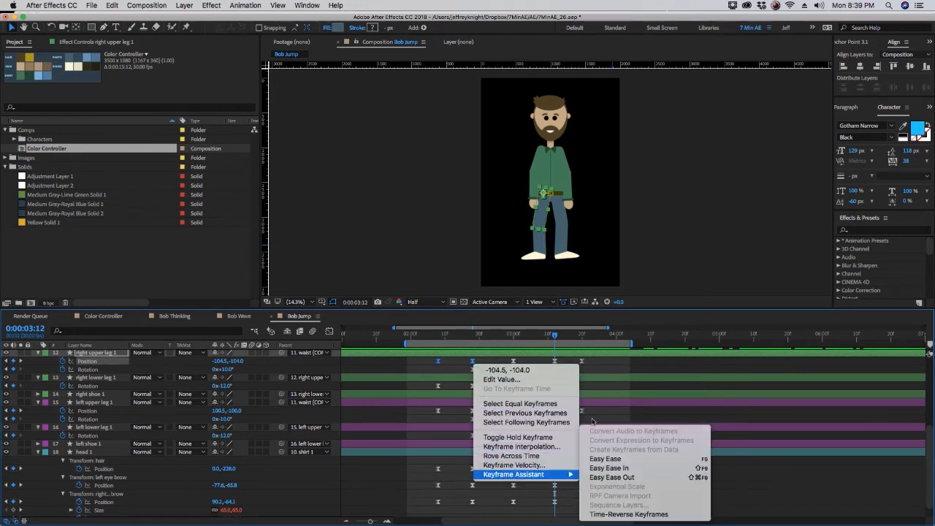
- Apply Easy Ease to the selected jump keyframes, then return to the Bob Thinking comp
{"action": "left_click", "coordinate": [605, 459]}
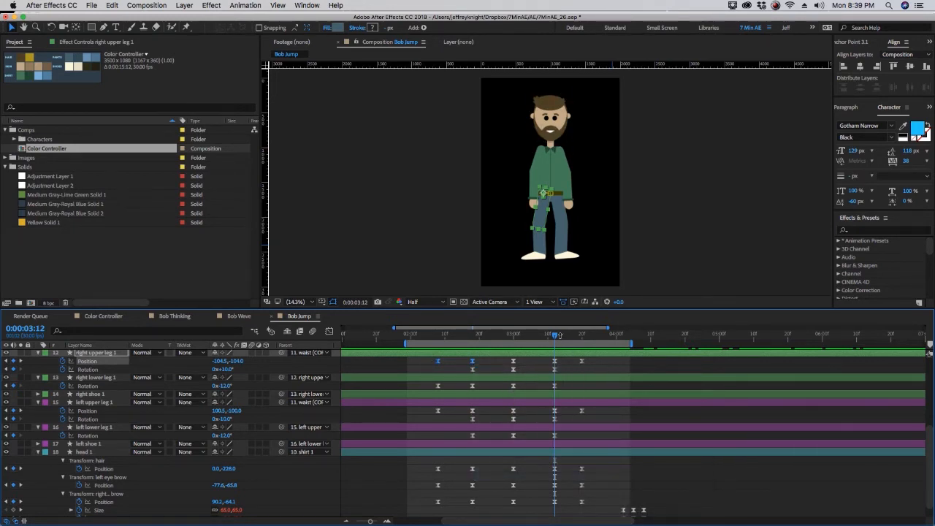
{"action": "left_click", "coordinate": [174, 315]}
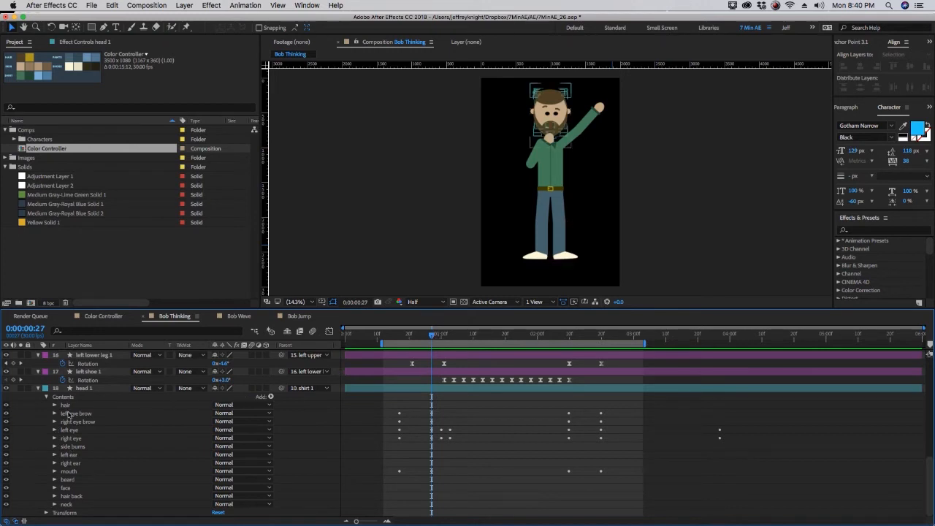
- On head 1 at the thinking pose, reveal the Fill 1 Color expression linking to the Color Controller comp
{"action": "left_click", "coordinate": [85, 389]}
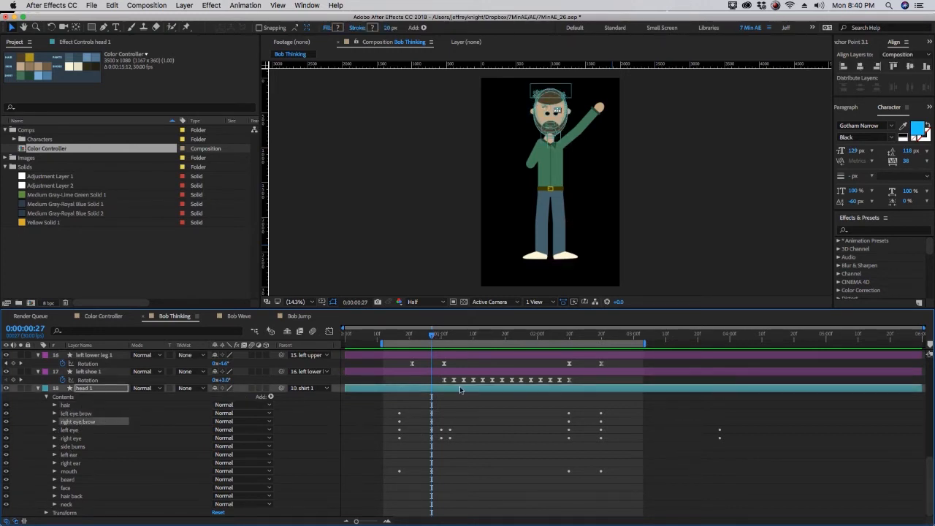
{"action": "left_click", "coordinate": [471, 334]}
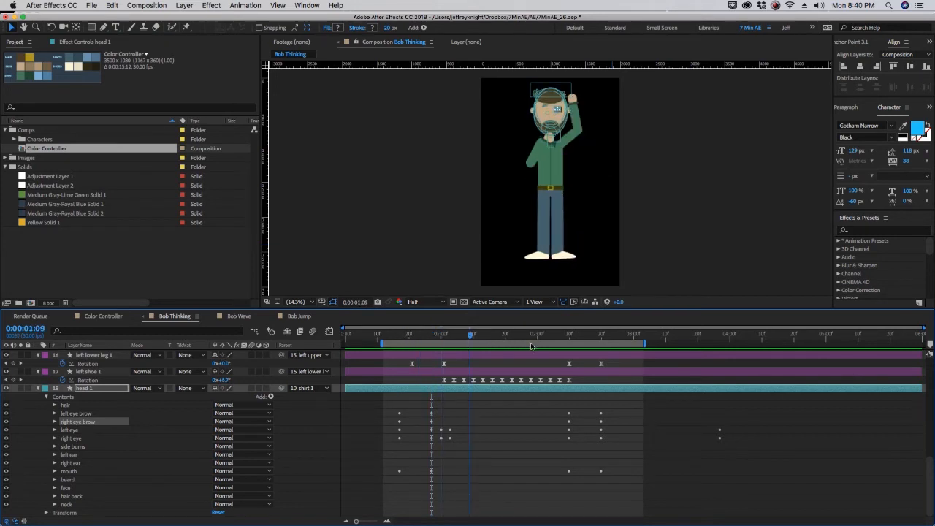
{"action": "left_click", "coordinate": [520, 333]}
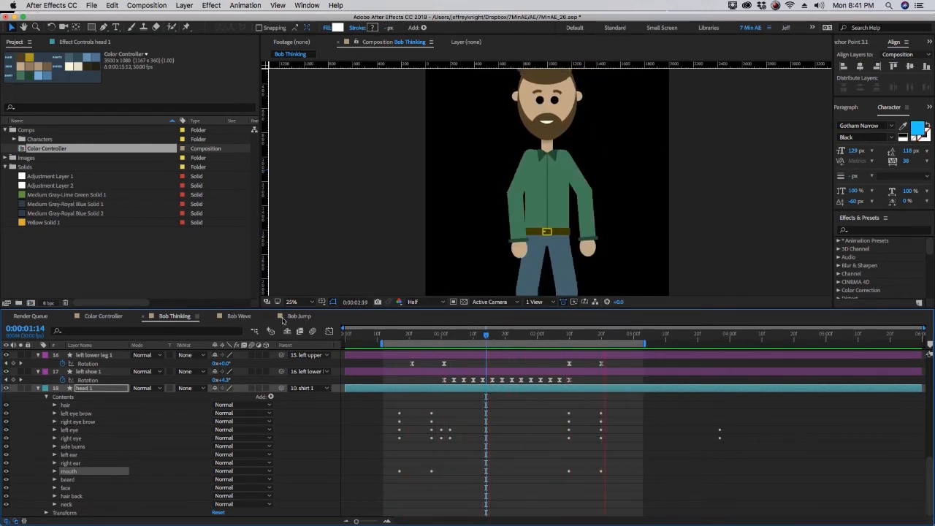
{"action": "left_click_drag", "start_coordinate": [485, 335], "coordinate": [446, 334]}
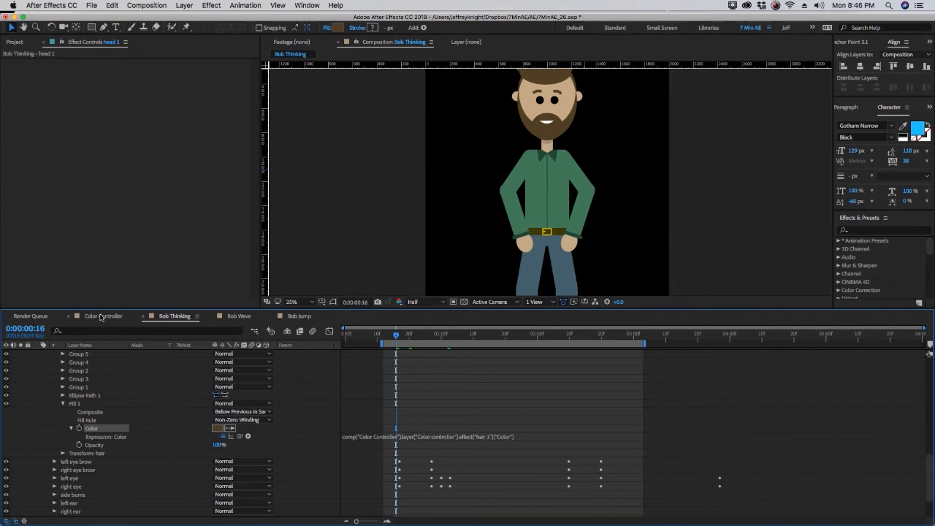
- Look over the Color Controller swatches, then go back to Bob Thinking at rest
{"action": "left_click", "coordinate": [102, 316]}
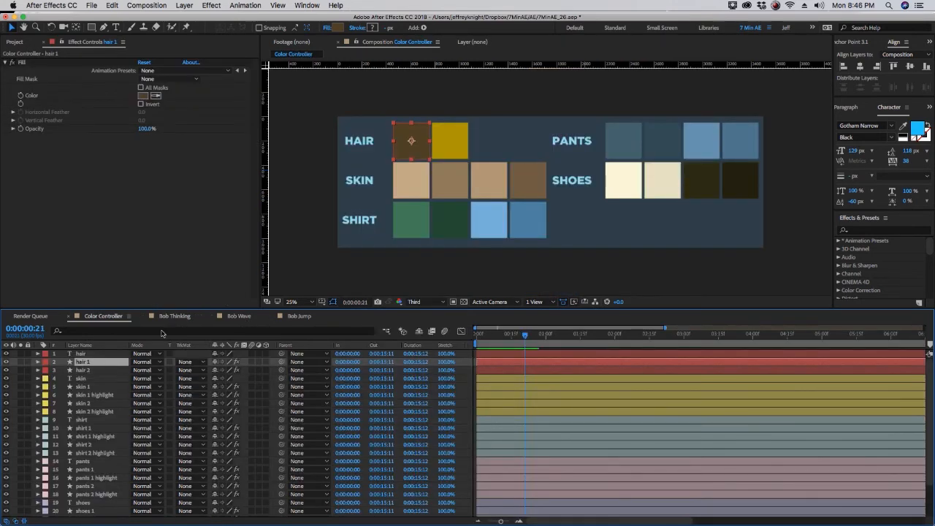
{"action": "left_click", "coordinate": [174, 315]}
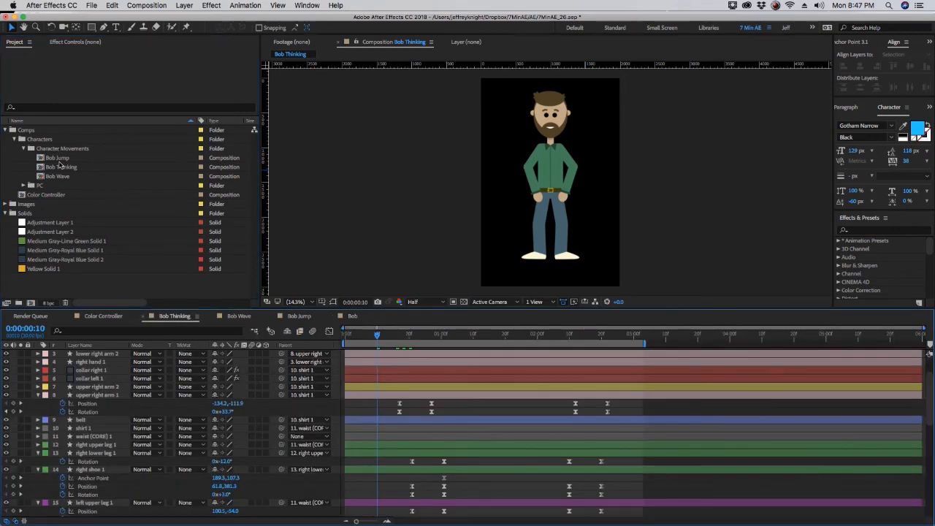
- Open the clean Bob Static comp from the Project panel, listing the layers' position and rotation values
{"action": "left_click", "coordinate": [57, 157]}
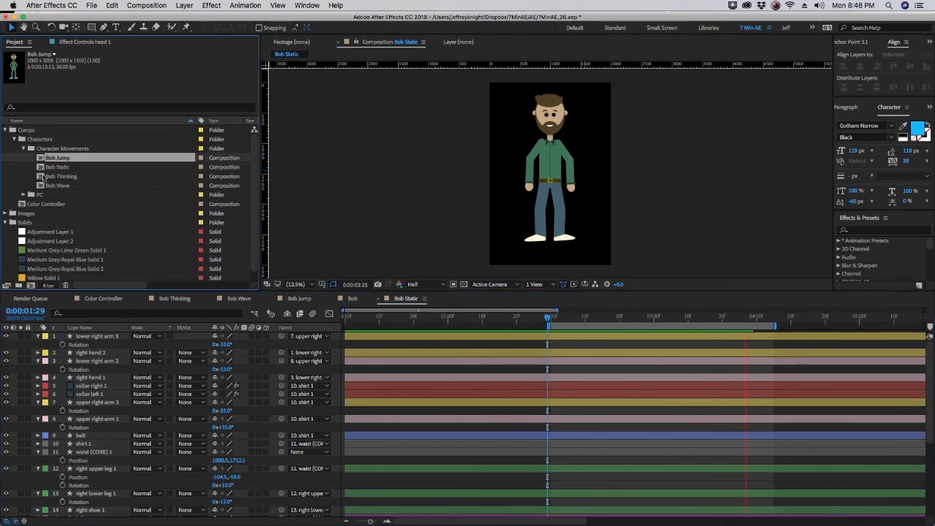
- Duplicate Bob Static into a new Bob Kicking composition and open it
{"action": "left_click", "coordinate": [57, 167]}
{"action": "type", "text": "Bob Kicking"}
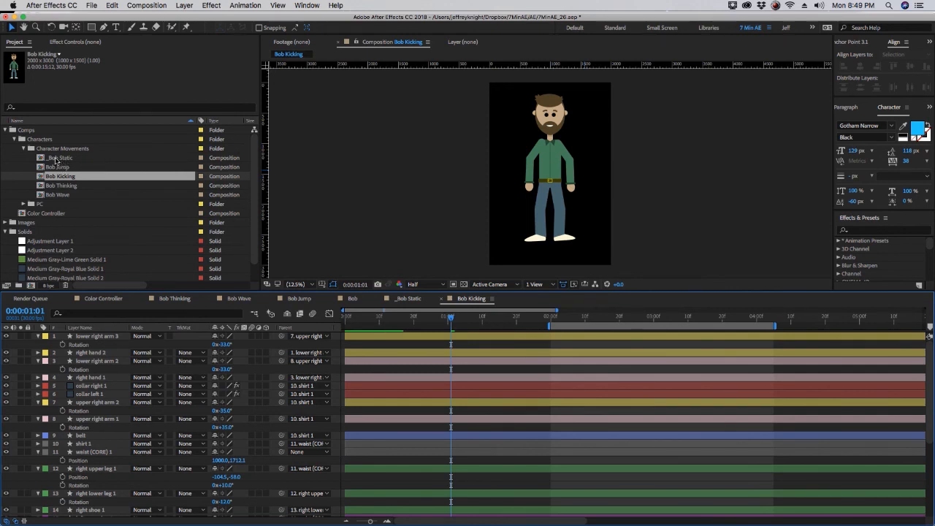
{"action": "left_click", "coordinate": [59, 158]}
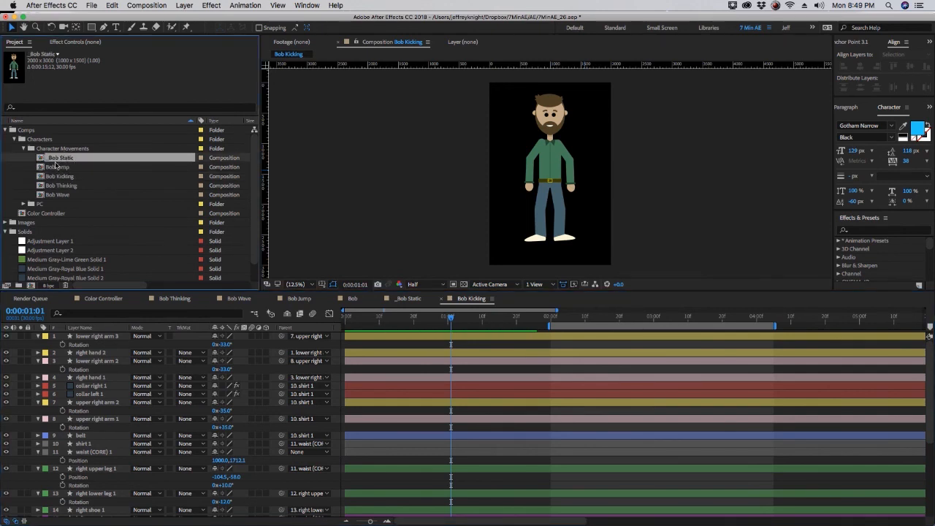
{"action": "left_click", "coordinate": [58, 167]}
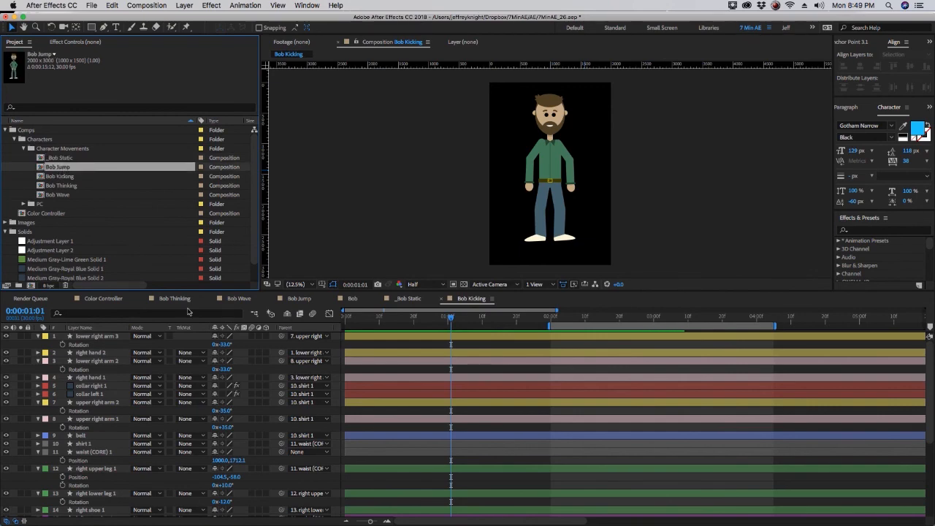
{"action": "left_click", "coordinate": [239, 281]}
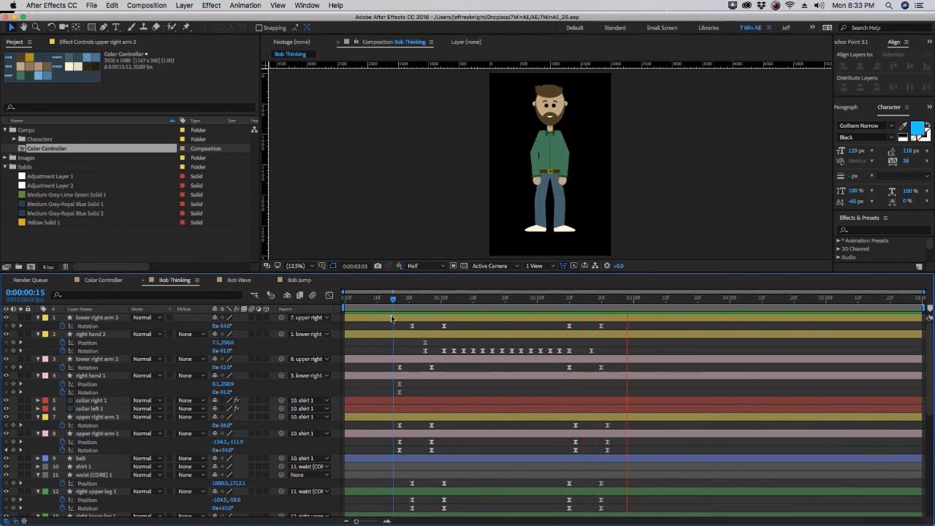
{"action": "left_click", "coordinate": [236, 280]}
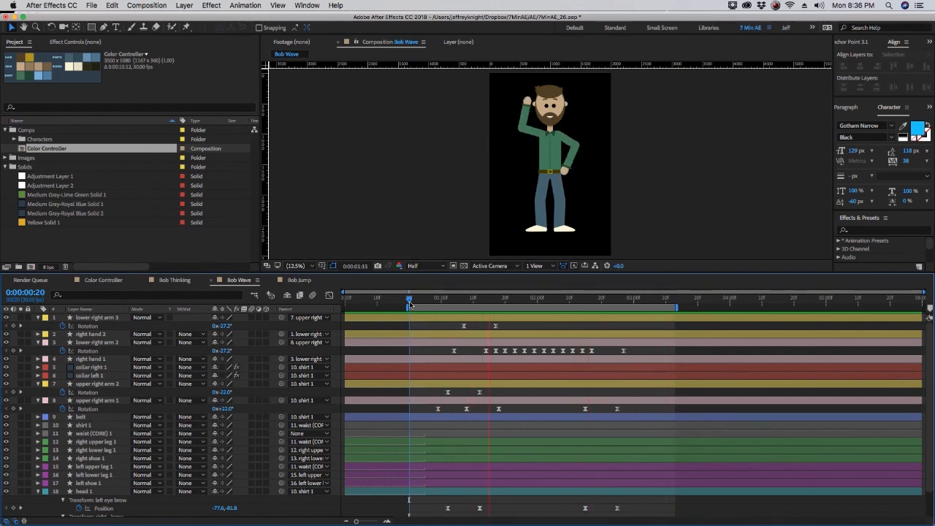
{"action": "left_click", "coordinate": [298, 327]}
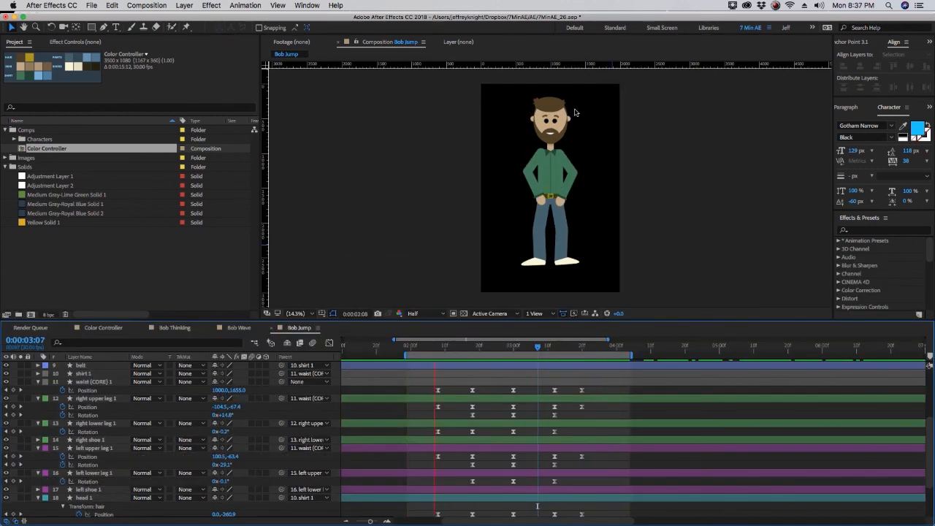